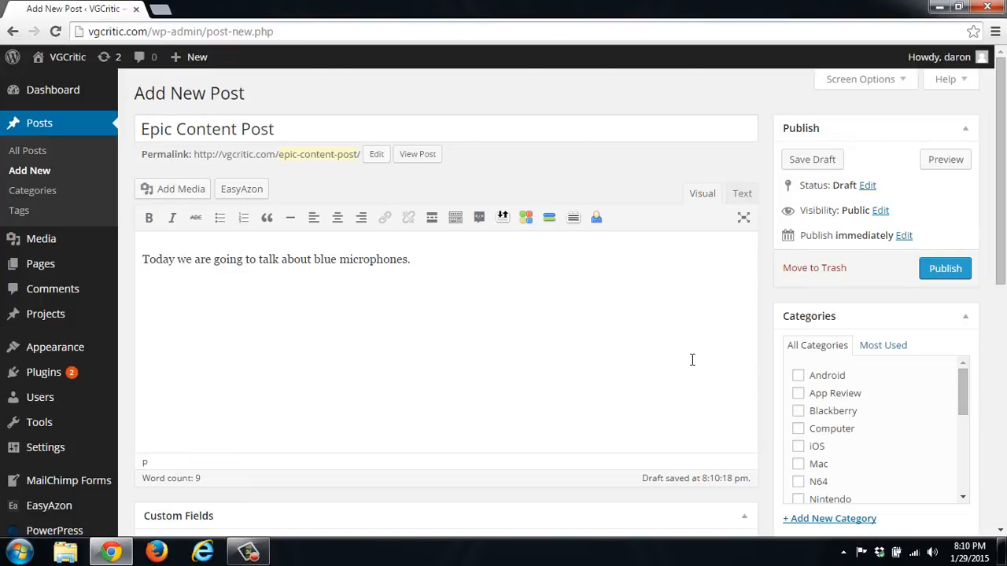
Place the cursor before 'blue' in the intro sentence to insert 'yeti '.
click(409, 259)
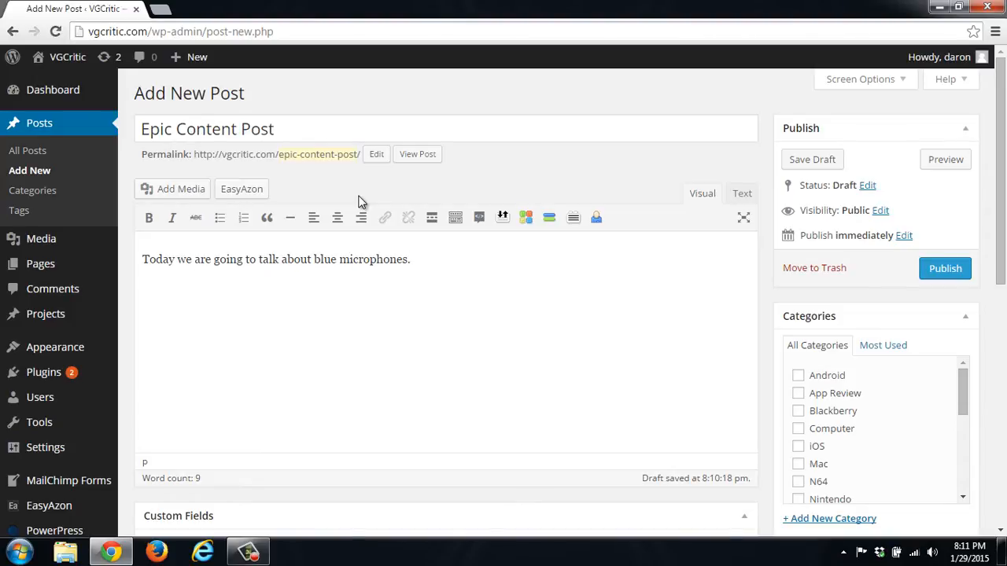
mouse_move(336, 259)
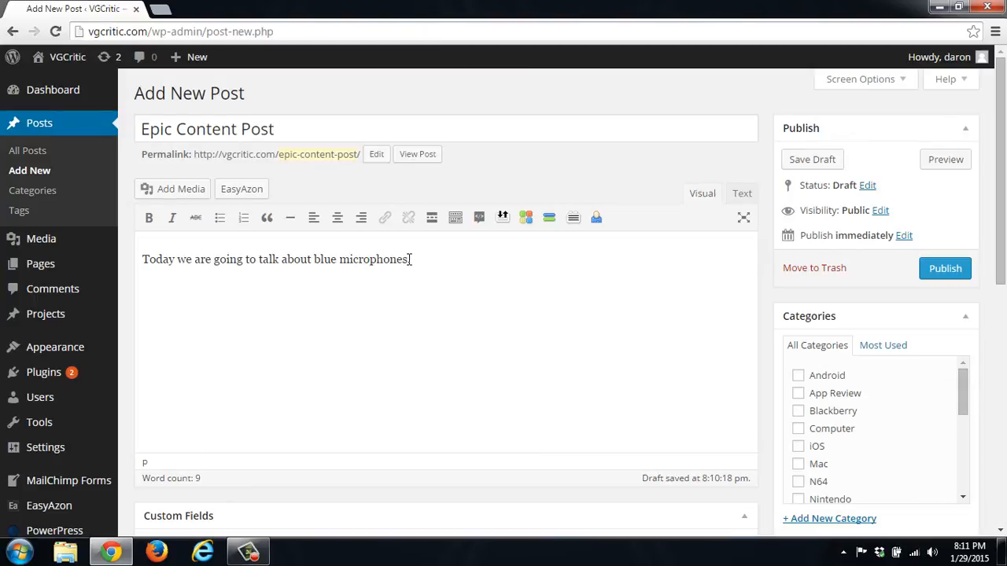
mouse_move(408, 260)
text(yeti )
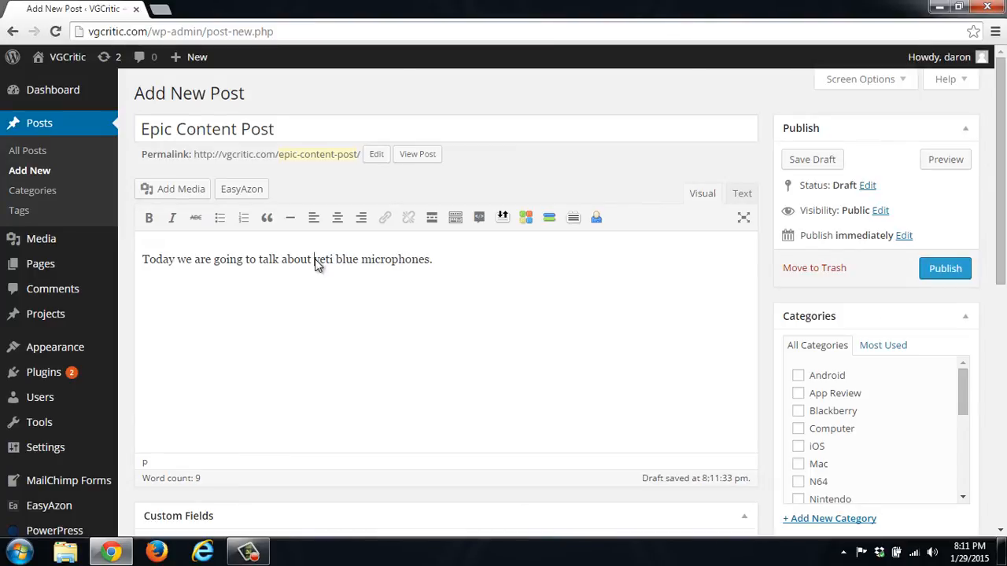
drag(313, 259, 429, 259)
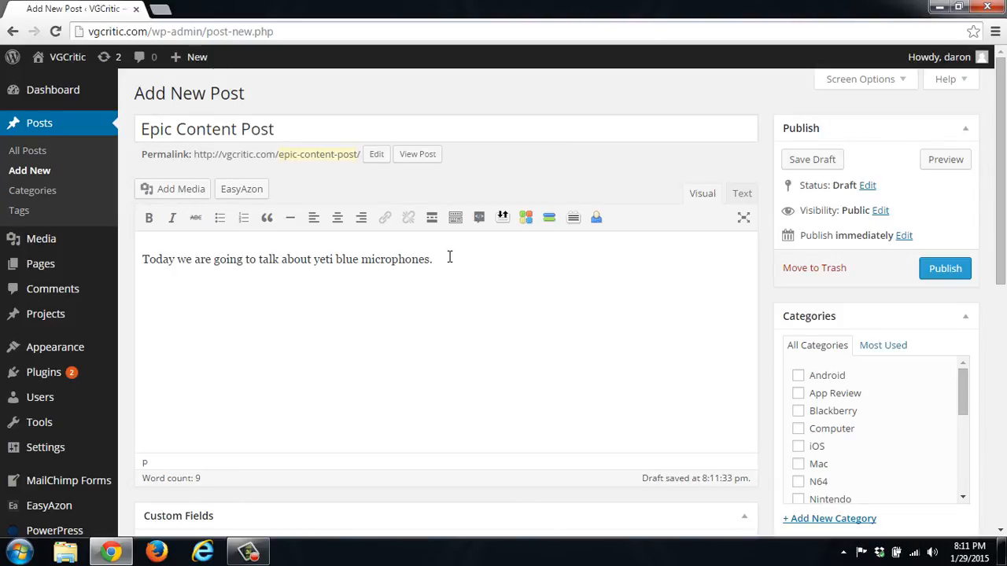
mouse_move(242, 189)
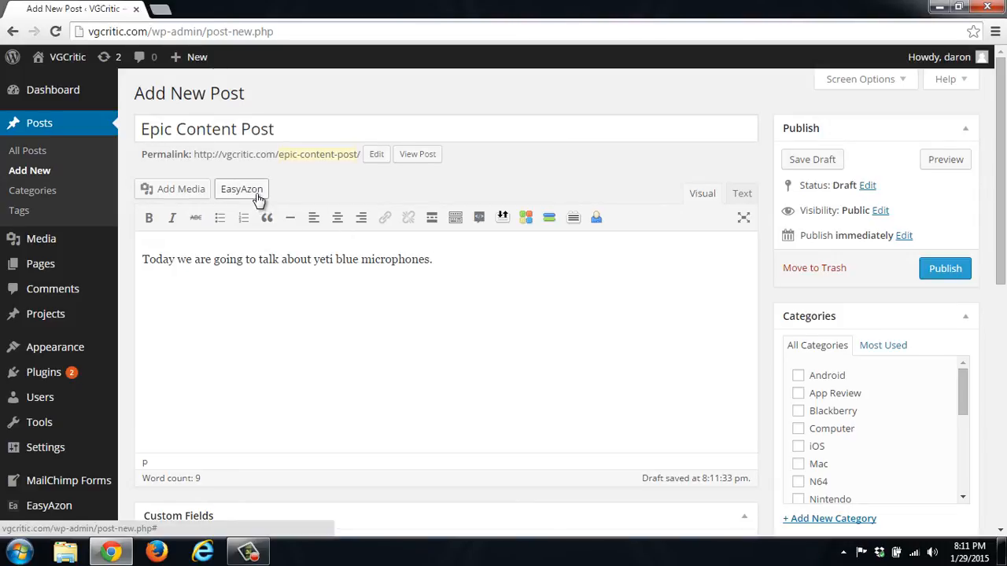
Run an EasyAzon Amazon search for 'yeti blue mic' and browse the Yeti results.
click(242, 189)
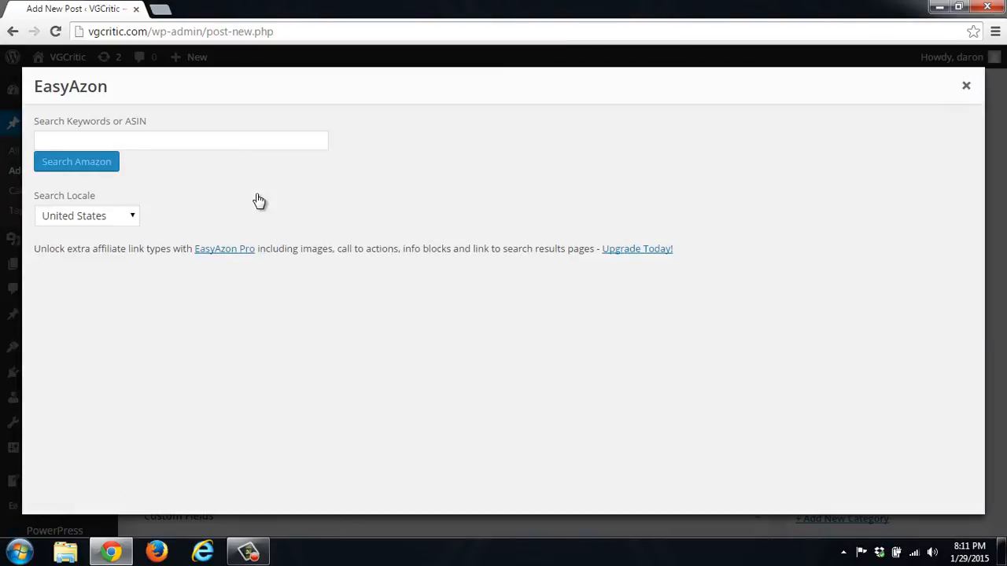
click(170, 141)
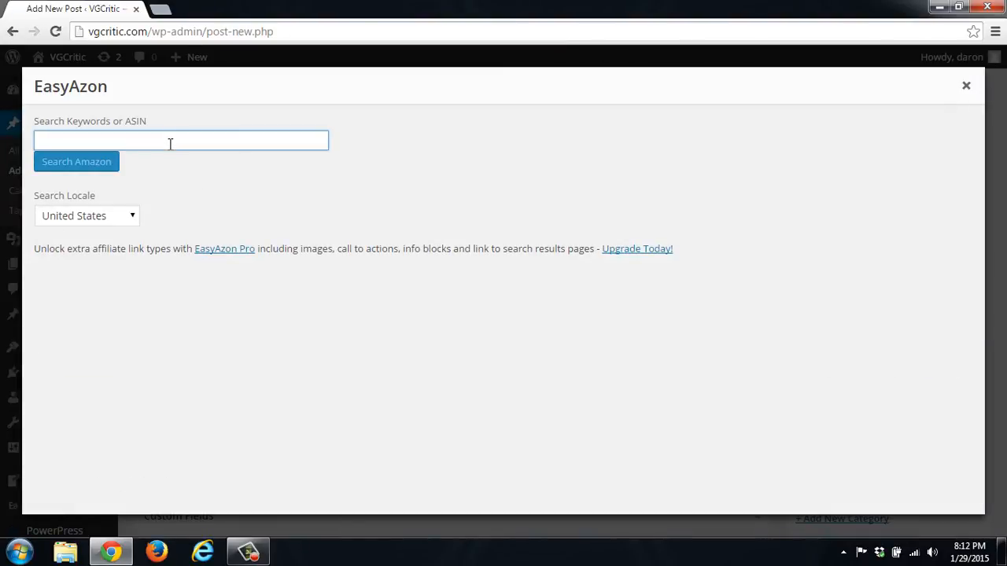
text(yeti ble)
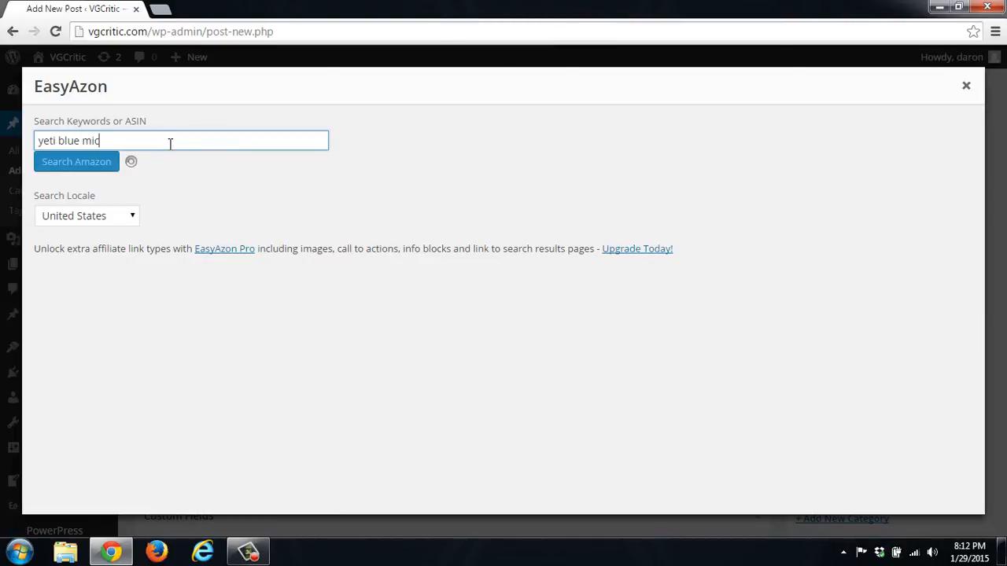
click(76, 162)
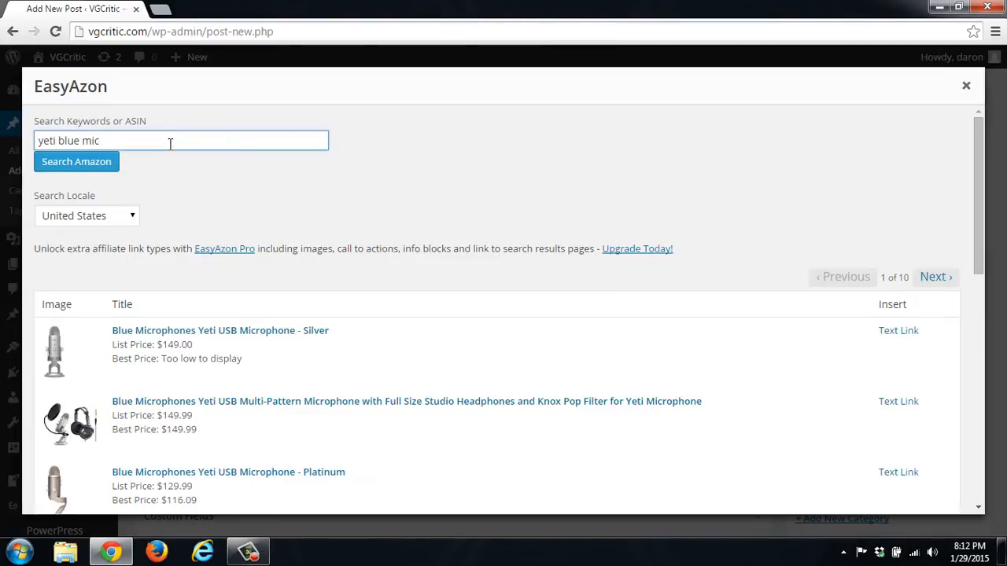
mouse_move(165, 293)
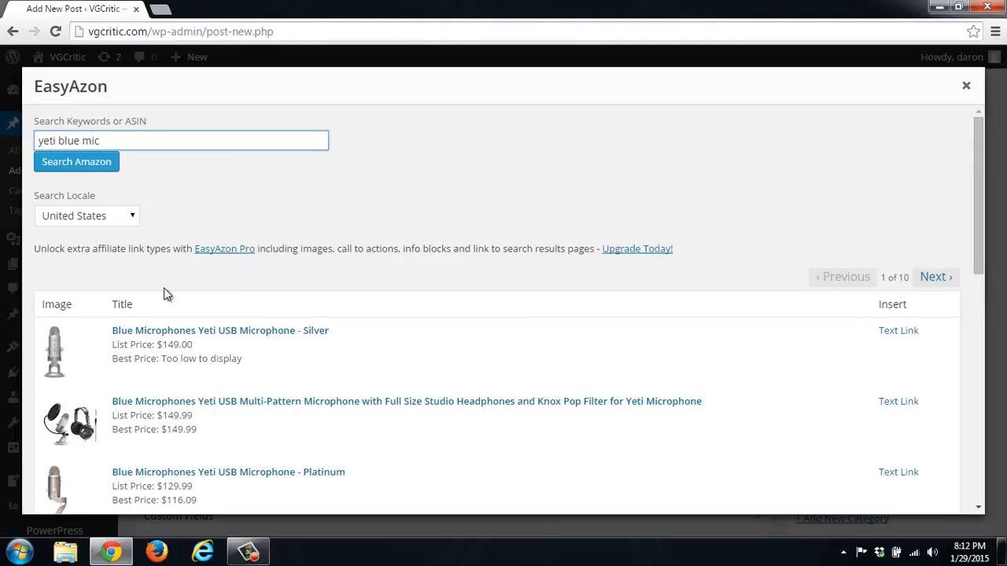
mouse_move(235, 304)
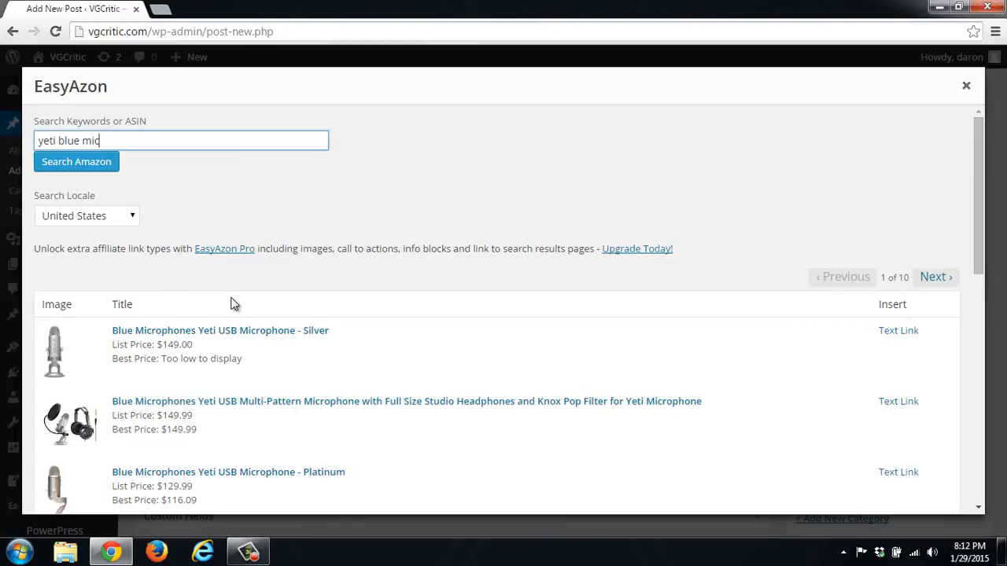
scroll(down, 3)
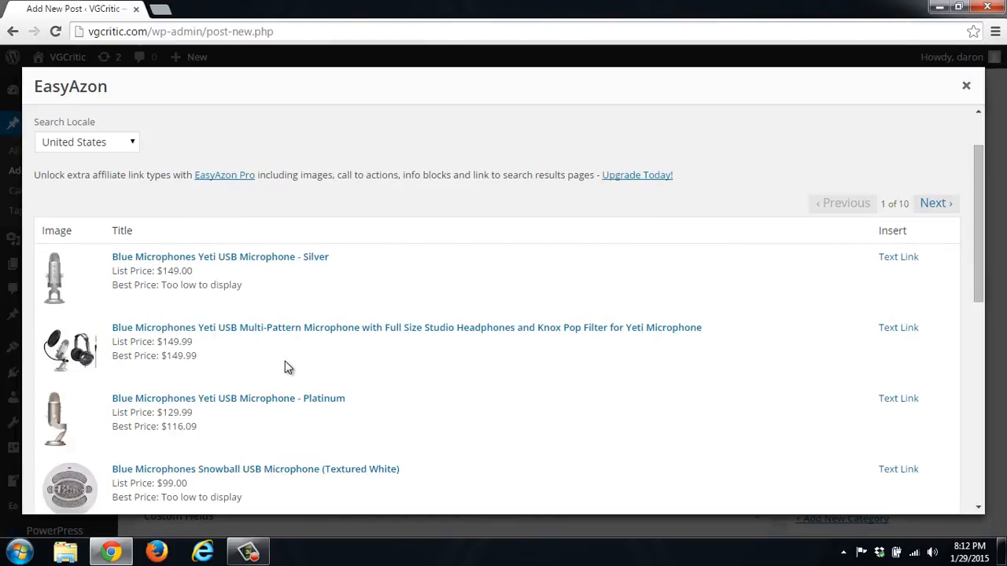
mouse_move(114, 259)
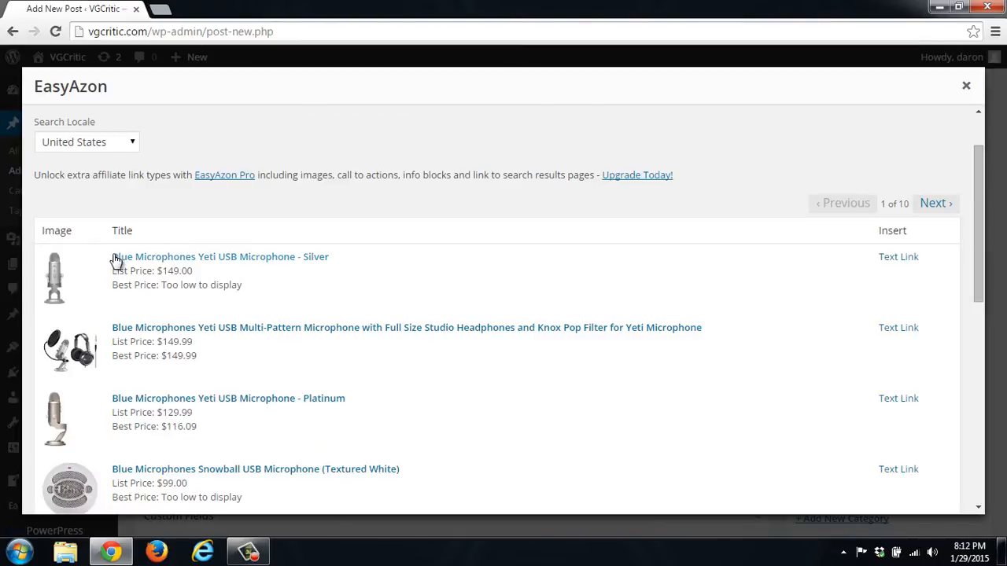
mouse_move(318, 263)
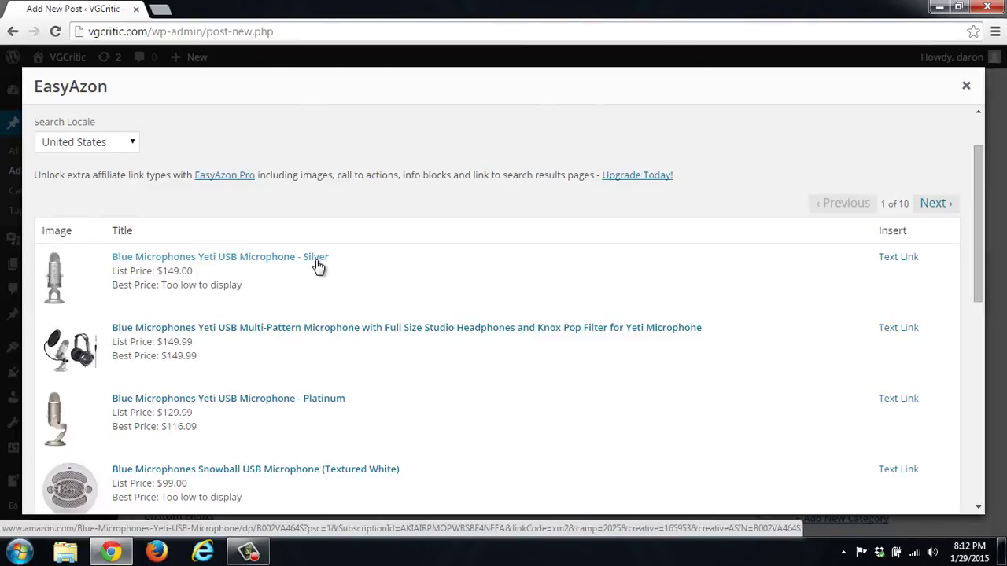
mouse_move(687, 282)
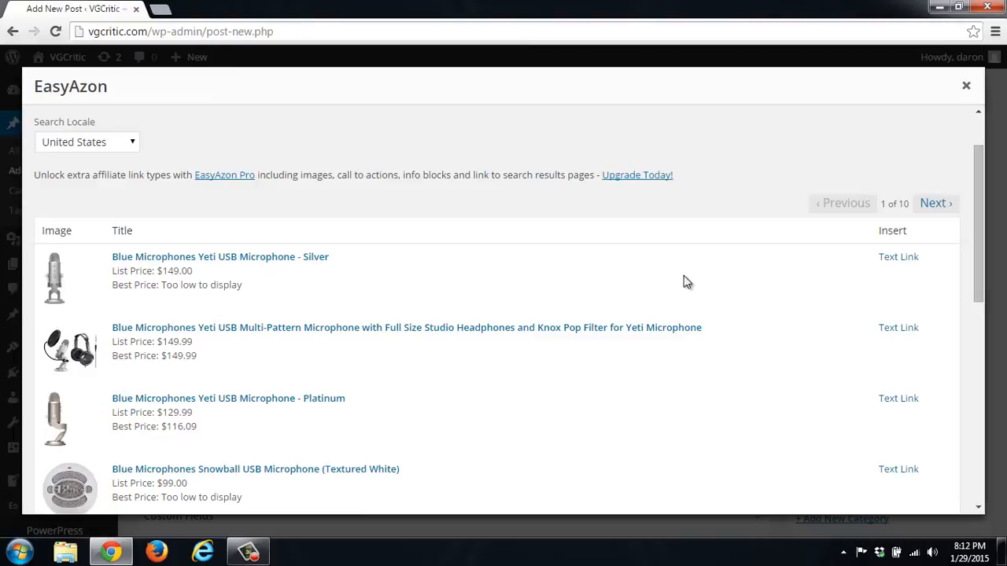
Choose 'Blue Microphones Yeti USB Microphone - Silver' as a text link.
click(898, 256)
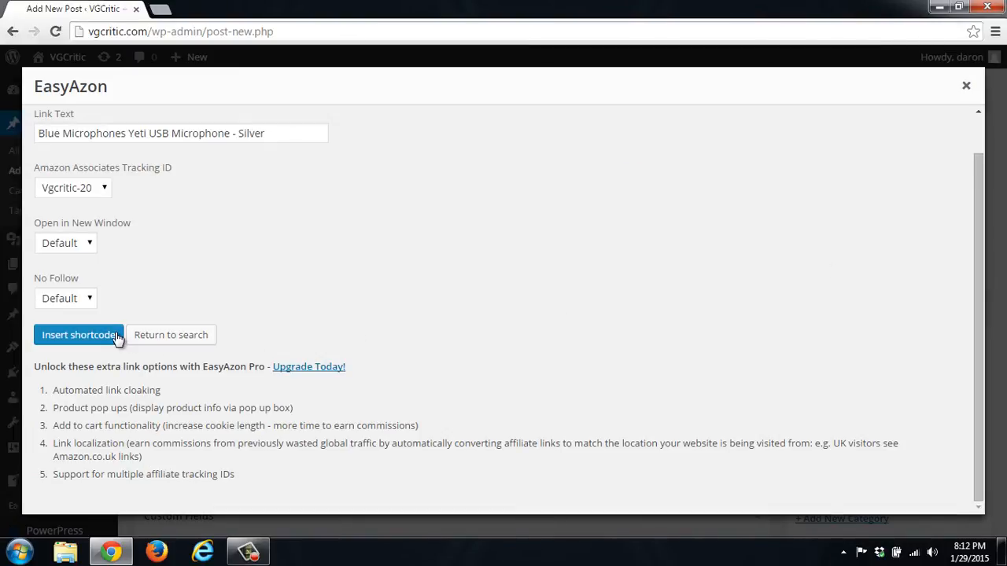
mouse_move(94, 287)
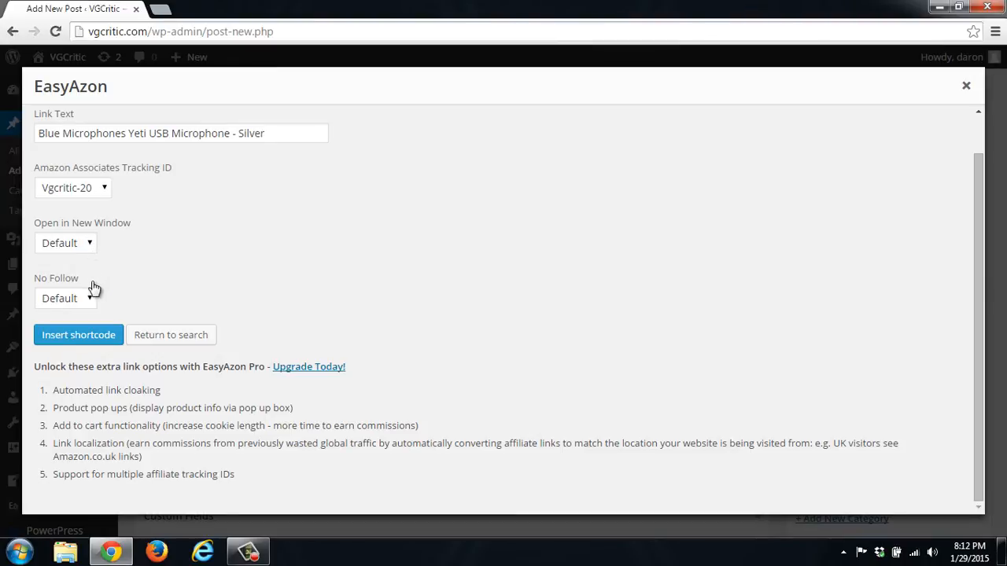
mouse_move(102, 203)
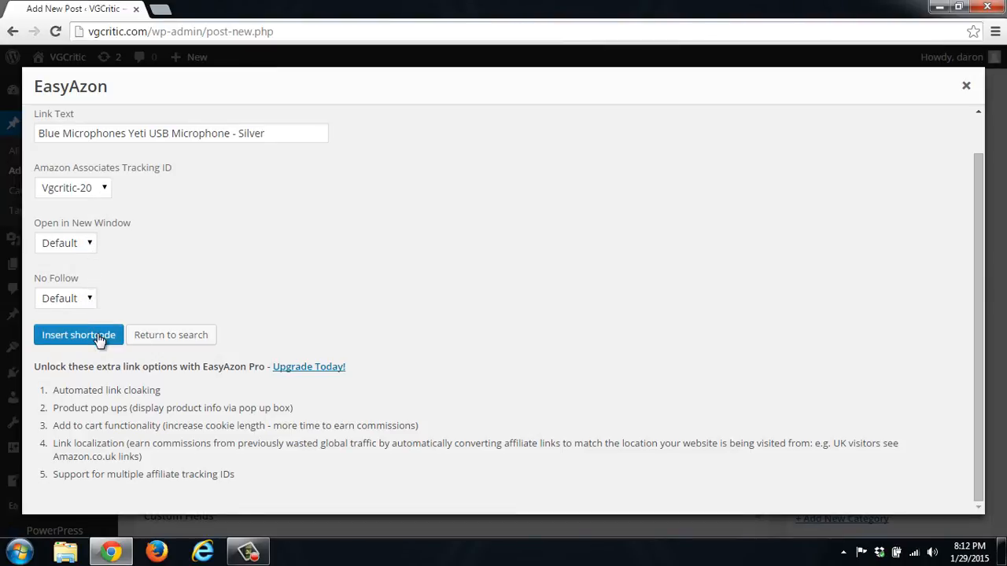
Insert the silver Yeti shortcode after the intro sentence and select its link text.
click(79, 334)
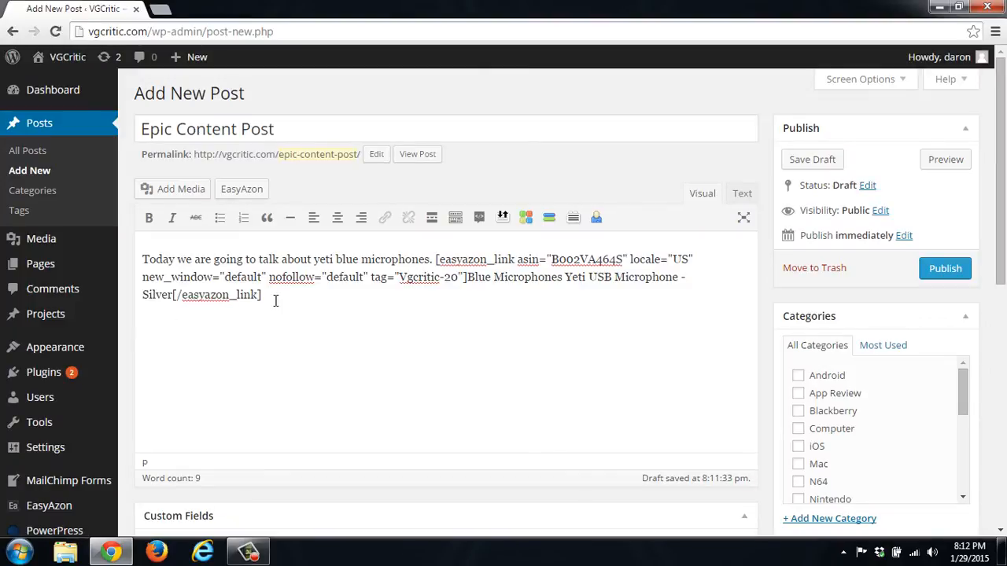
drag(435, 259, 261, 295)
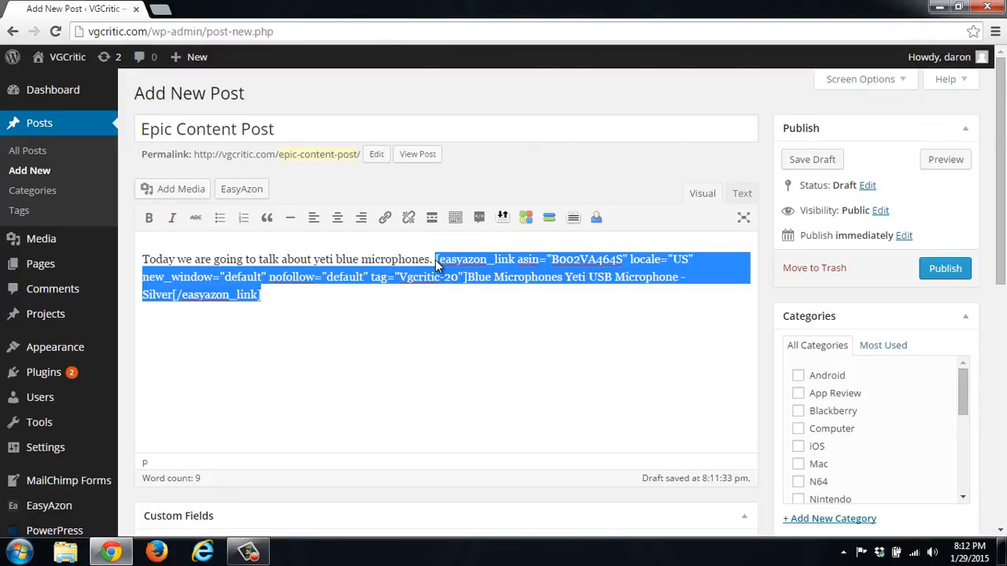
mouse_move(469, 281)
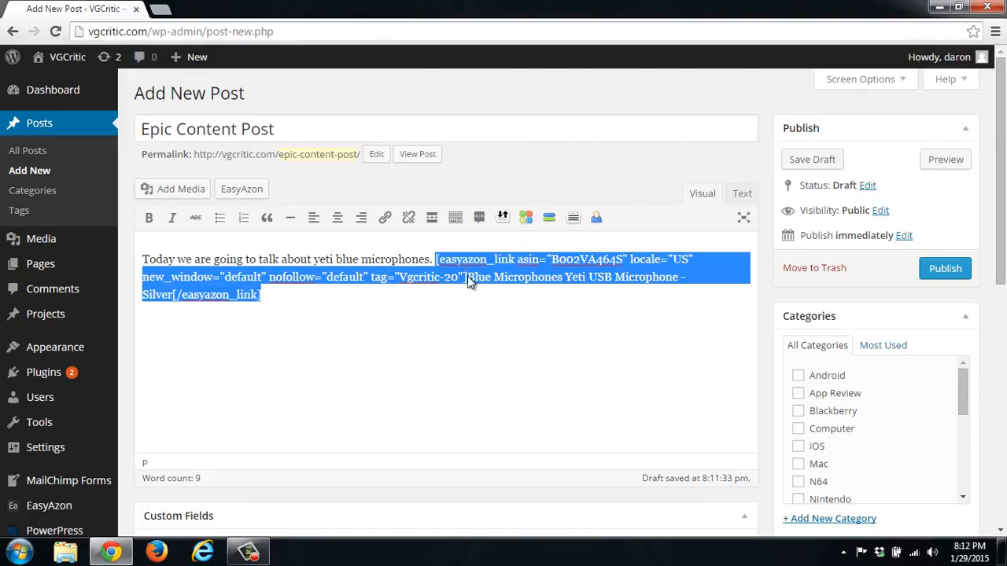
click(469, 277)
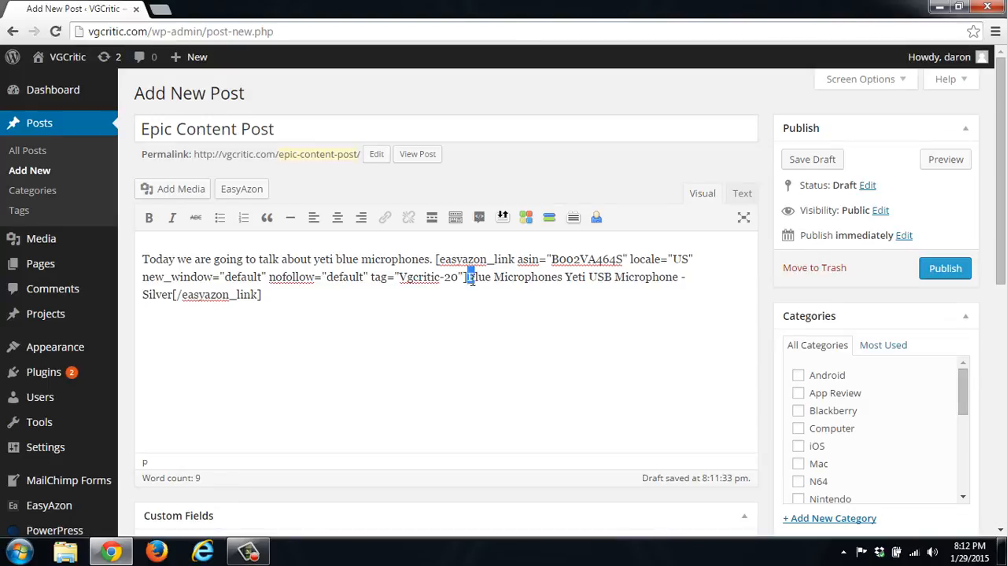
drag(467, 277, 168, 294)
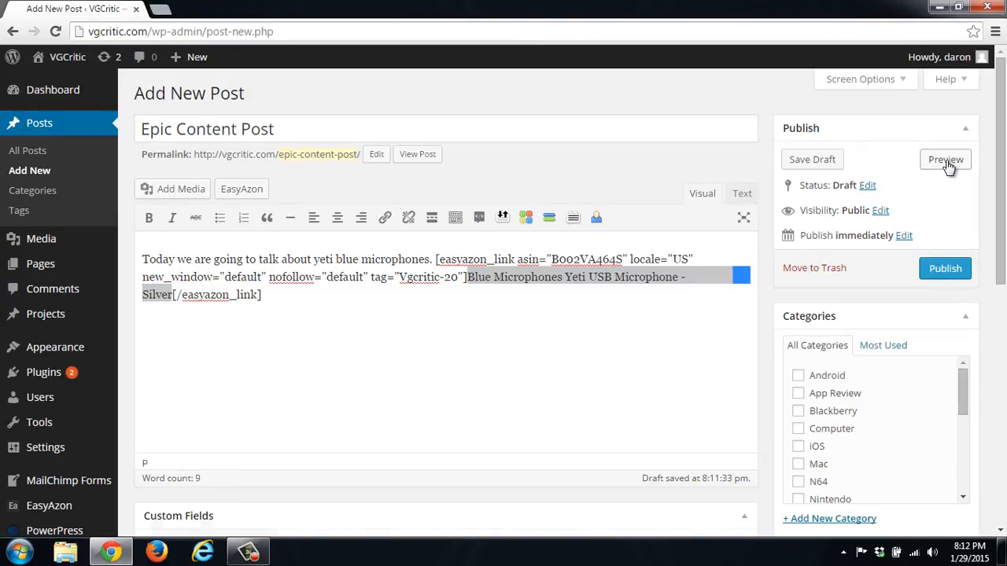
Preview 'Epic Content Post' with the Yeti name rendered as an Amazon link.
click(945, 159)
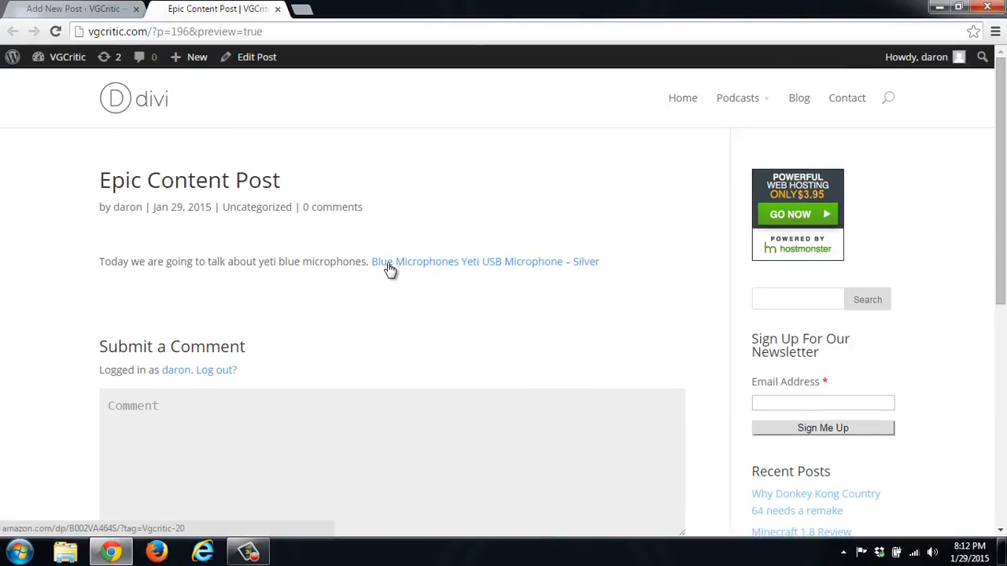
mouse_move(413, 264)
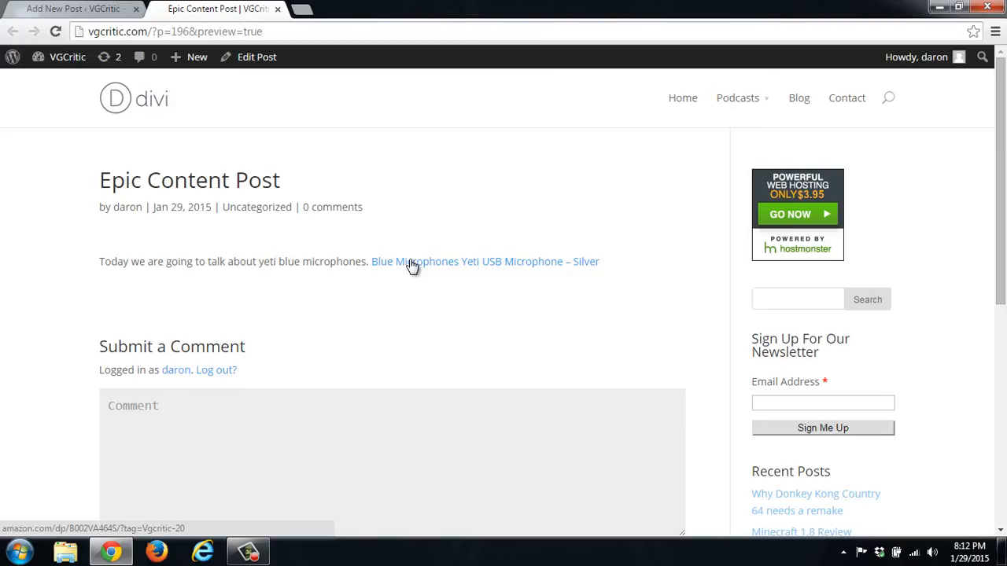
mouse_move(129, 8)
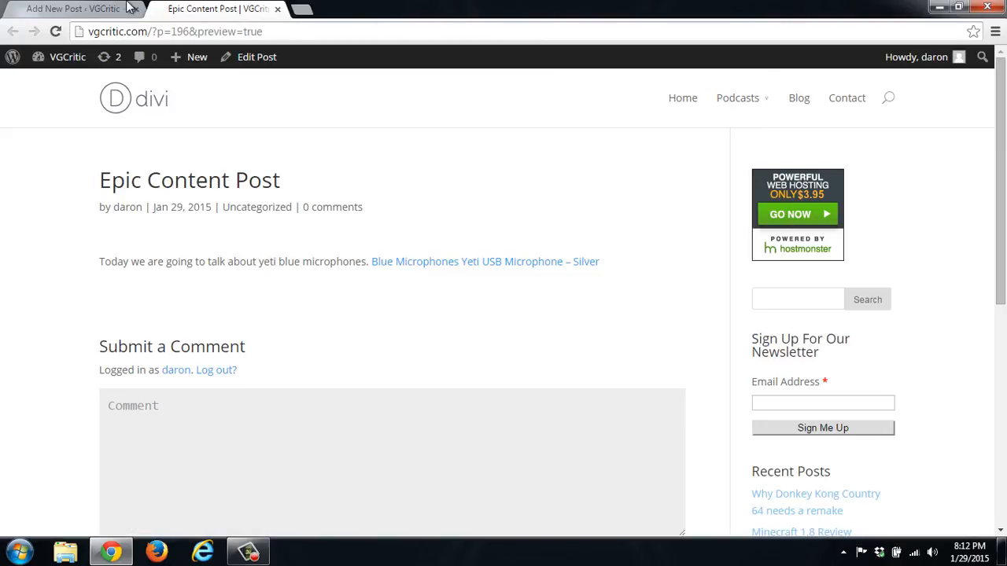
Return to the editor and trim the link text to 'Blue Microphones Yeti'.
click(71, 9)
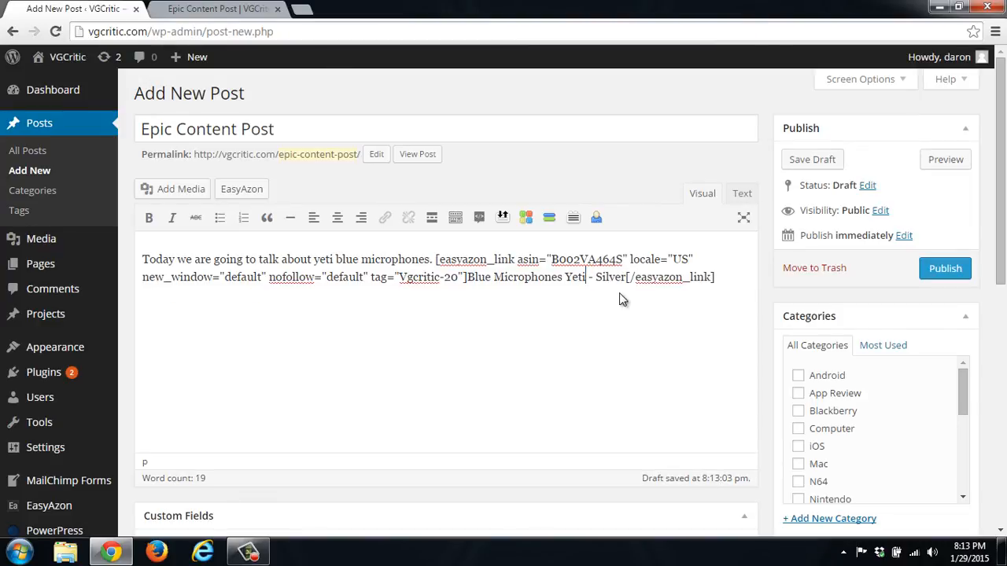
key(BackSpace)
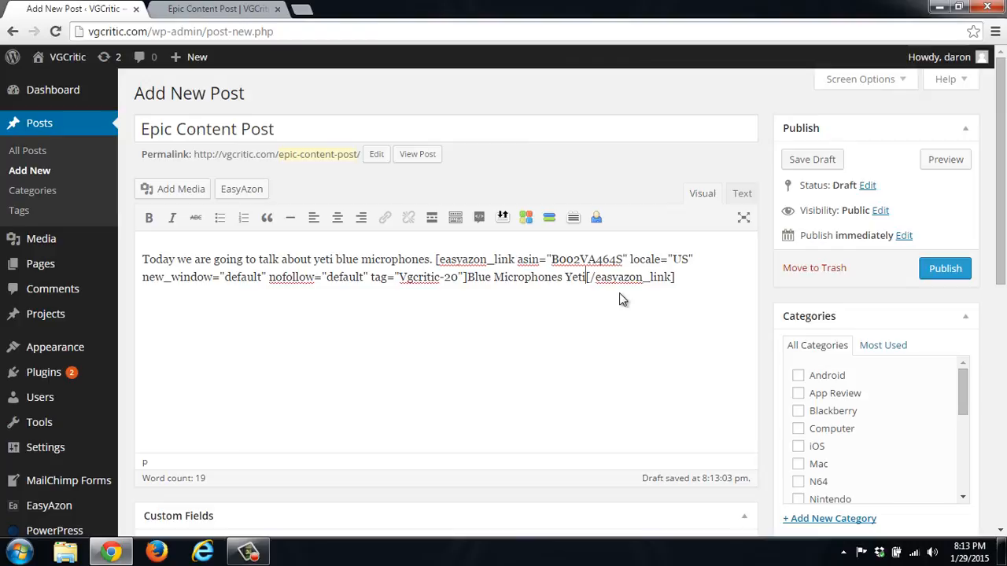